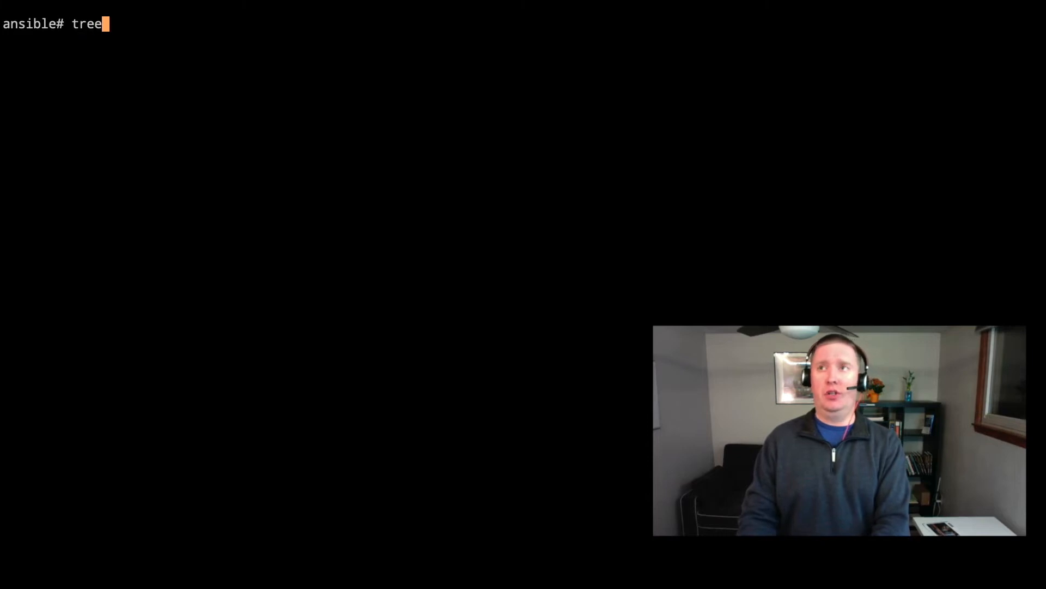
Step: Run tree and scroll the project layout: group_vars, host_vars, datacenter_routers_qos role and templates
{"action": "key", "text": "Return"}
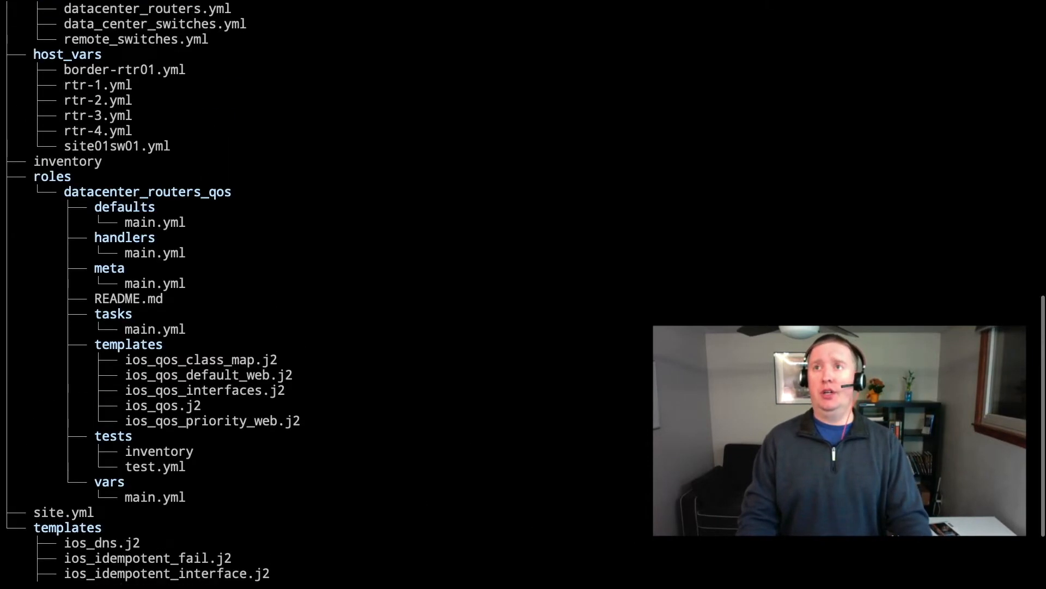
{"action": "scroll", "scroll_direction": "up", "scroll_amount": 3}
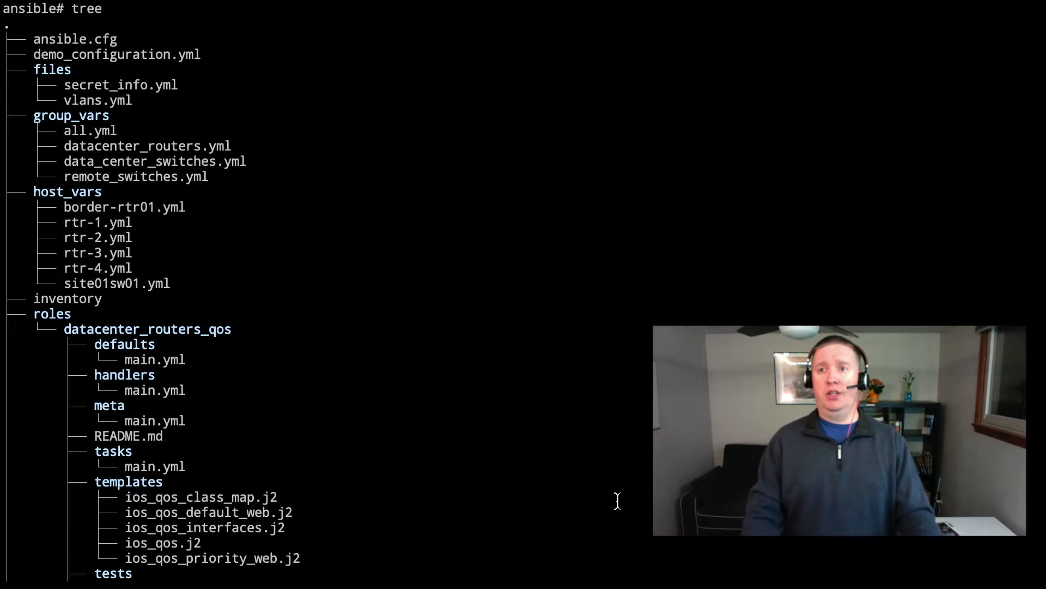
{"action": "scroll", "scroll_direction": "down", "scroll_amount": 3}
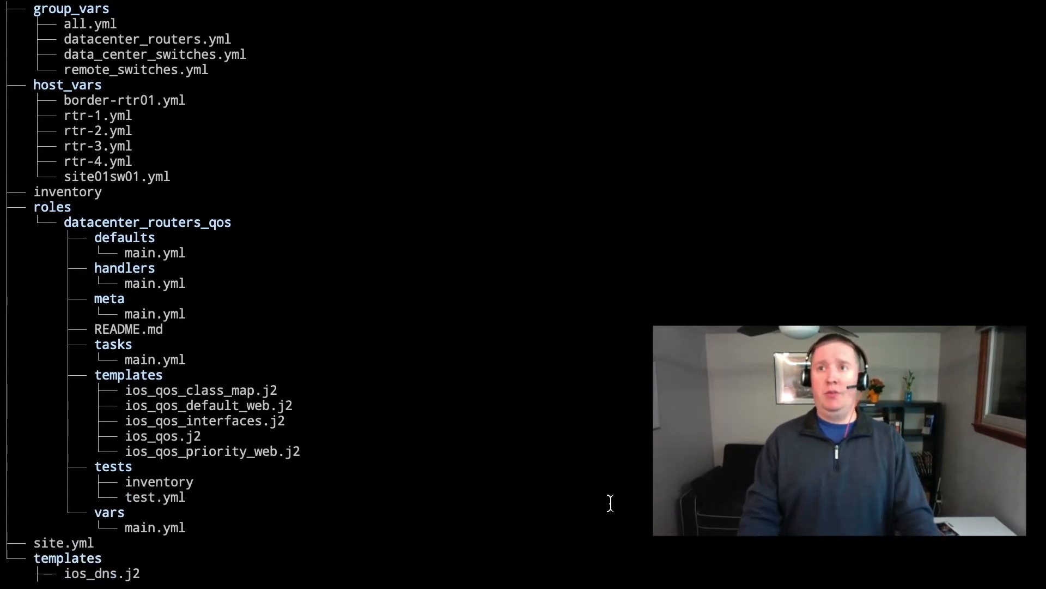
{"action": "scroll", "scroll_direction": "down", "scroll_amount": 3}
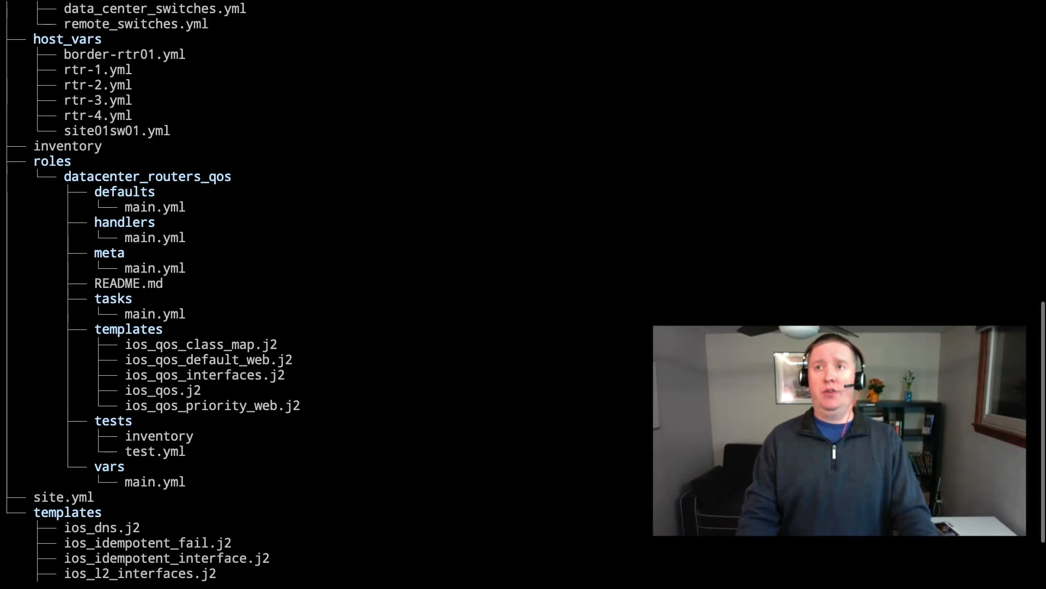
{"action": "scroll", "scroll_direction": "down", "scroll_amount": 3}
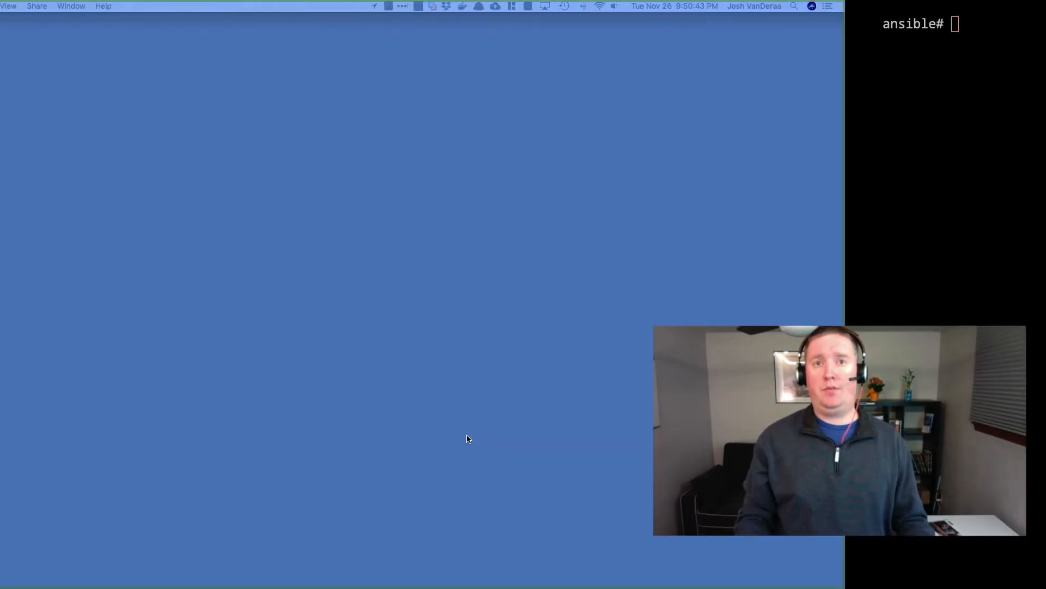
Step: Generate the test-roles-1 skeleton with ansible-galaxy init under roles and view it with tree
{"action": "type", "text": "cd roles"}
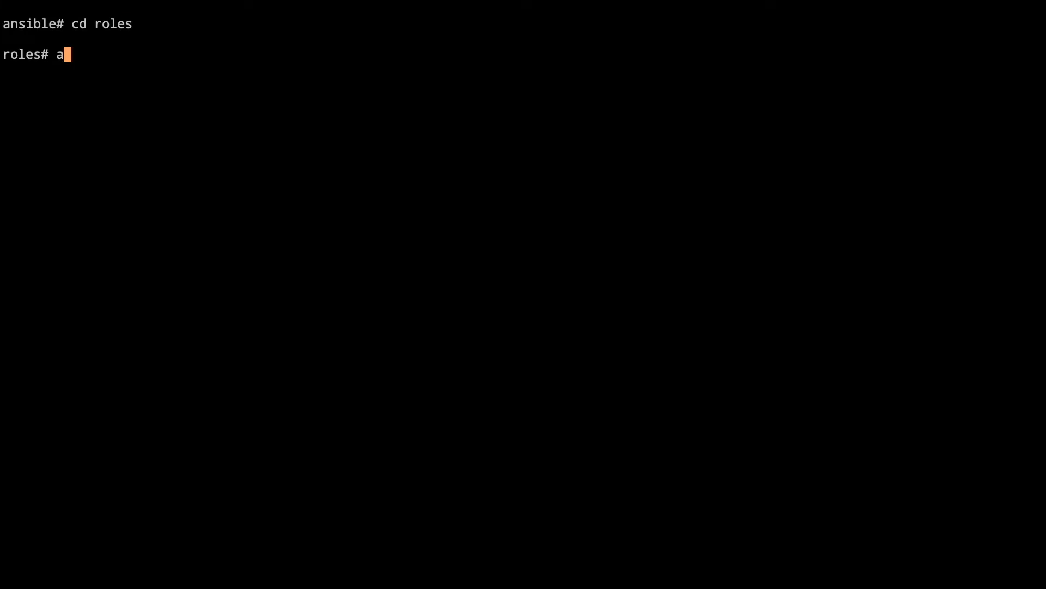
{"action": "type", "text": "nsible"}
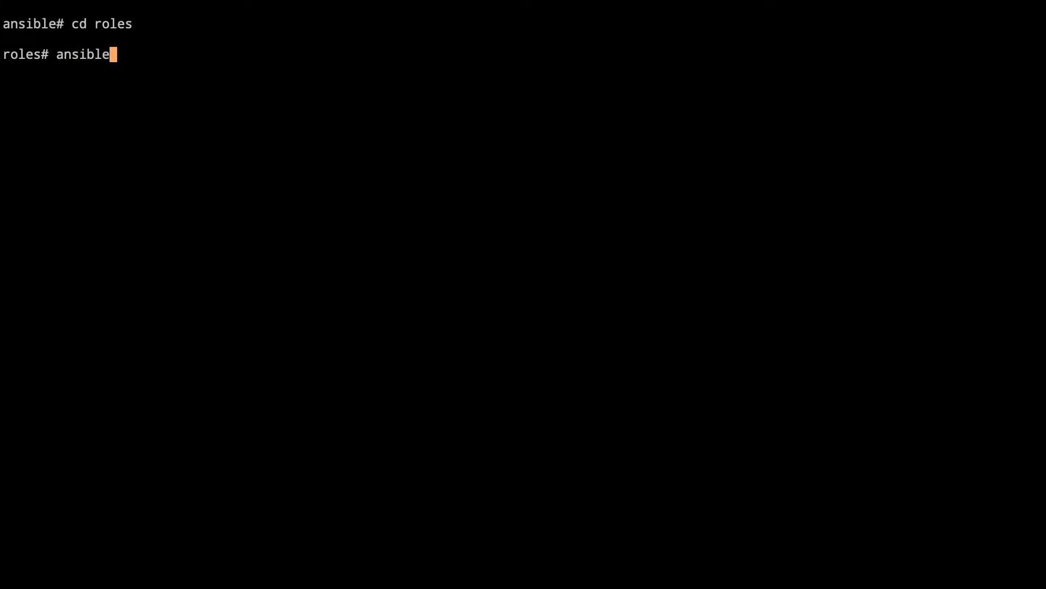
{"action": "type", "text": "-galaxy"}
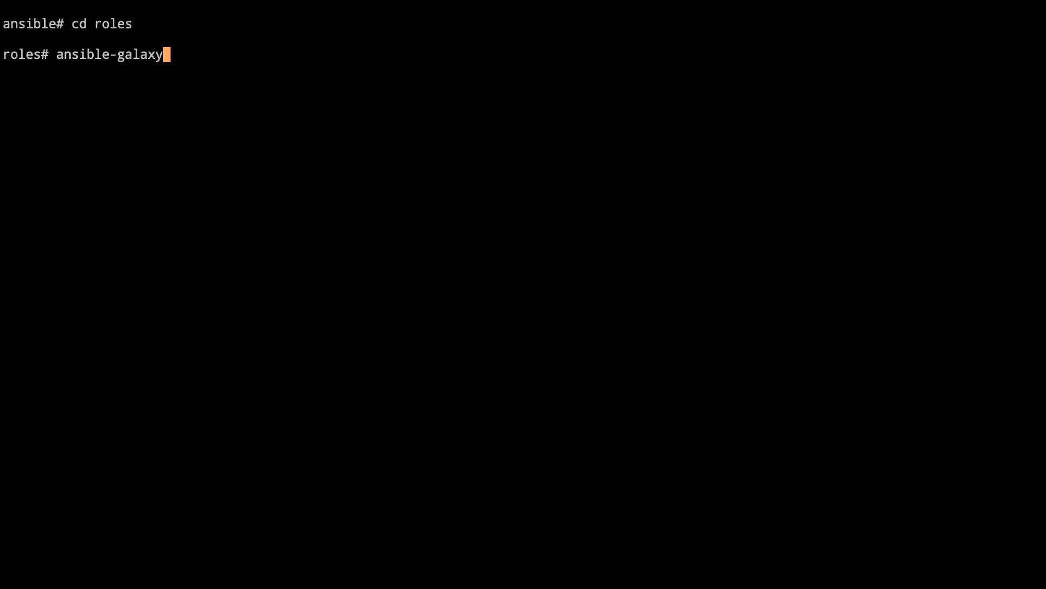
{"action": "type", "text": "init test-r"}
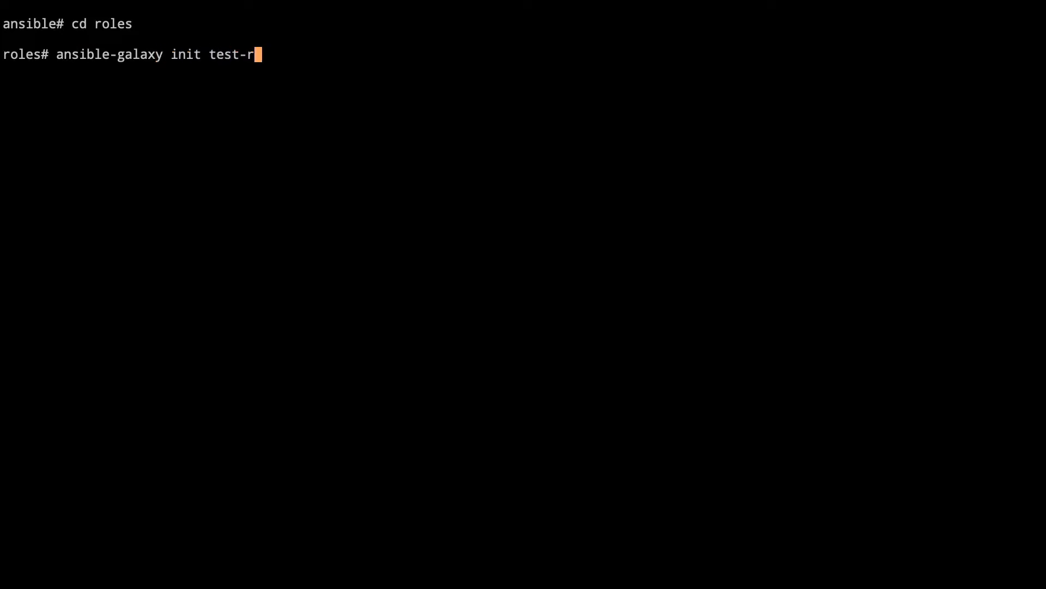
{"action": "type", "text": "oles-1"}
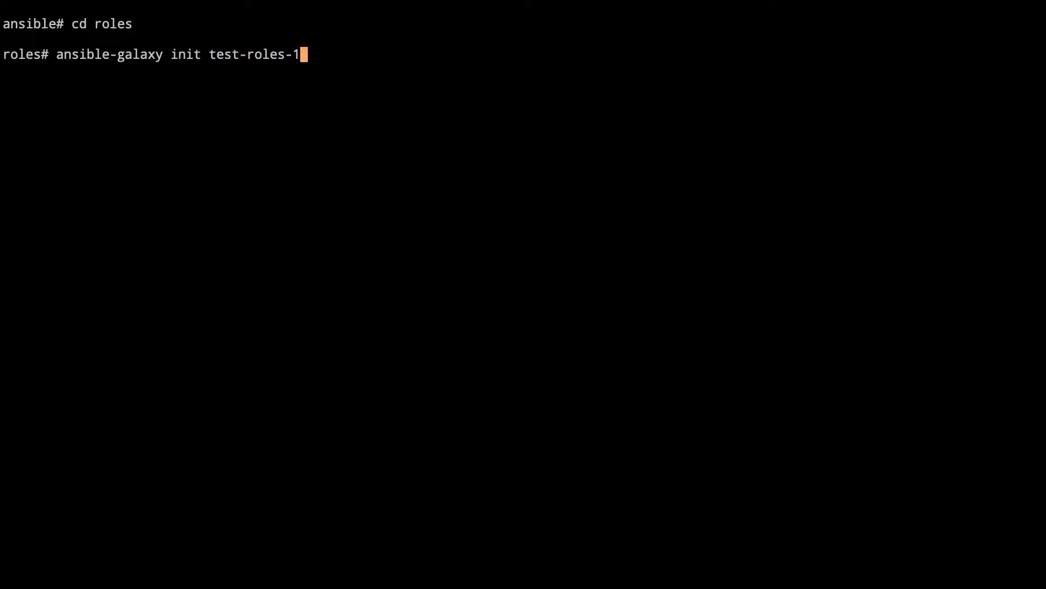
{"action": "key", "text": "Return"}
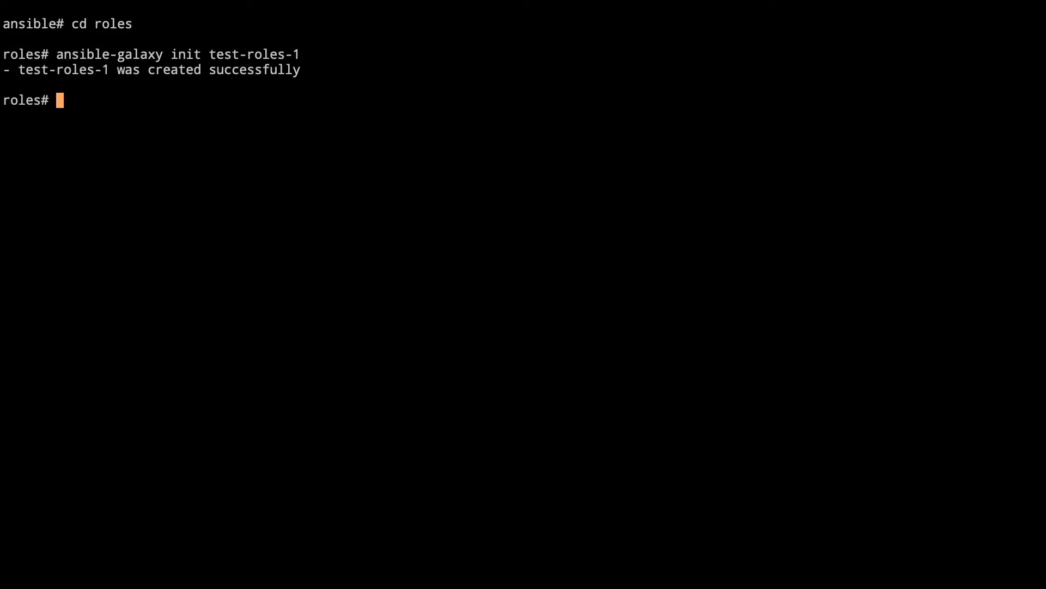
{"action": "type", "text": "tr"}
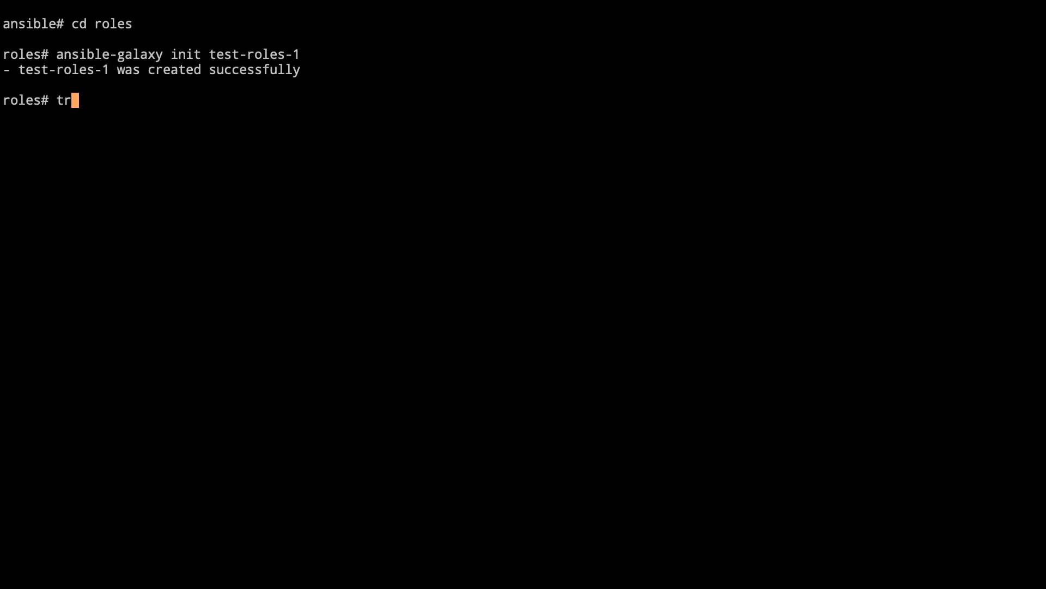
{"action": "key", "text": "Return"}
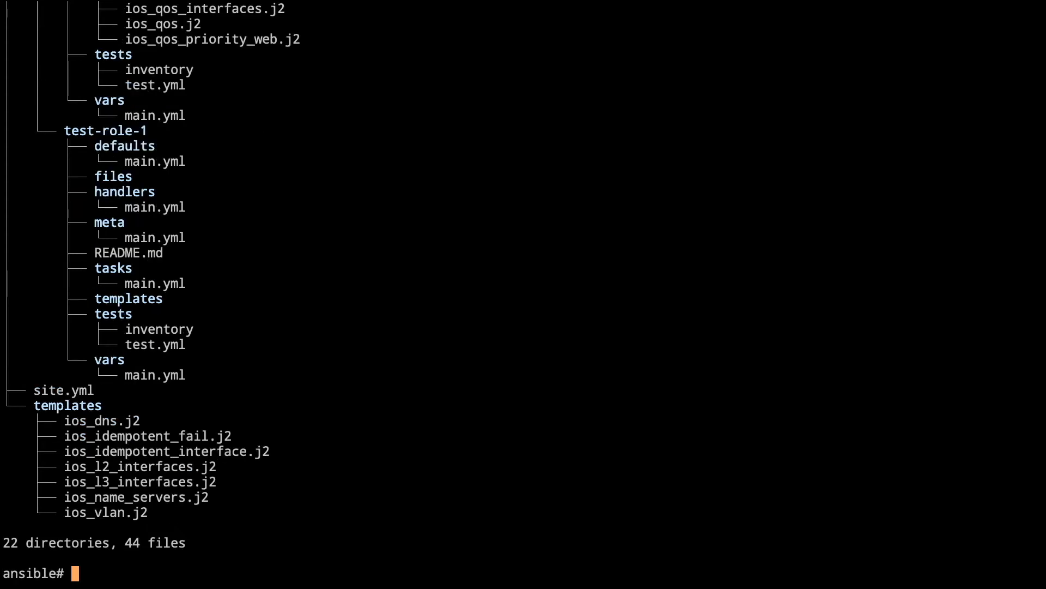
Step: Open site.yml in less and scroll through its bandwidth checks around the QoS role
{"action": "type", "text": "less"}
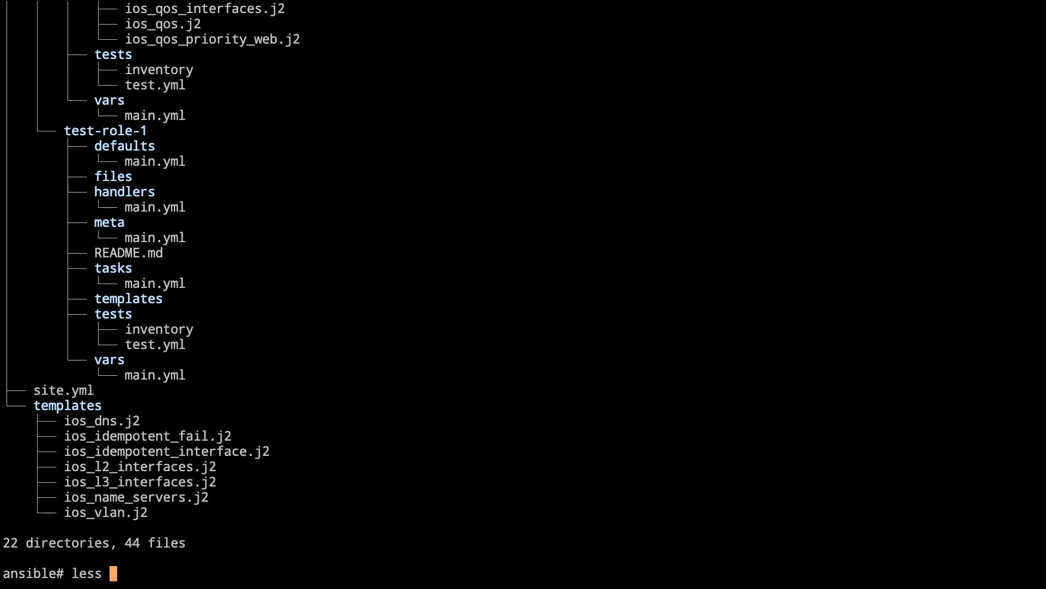
{"action": "type", "text": "site.yml"}
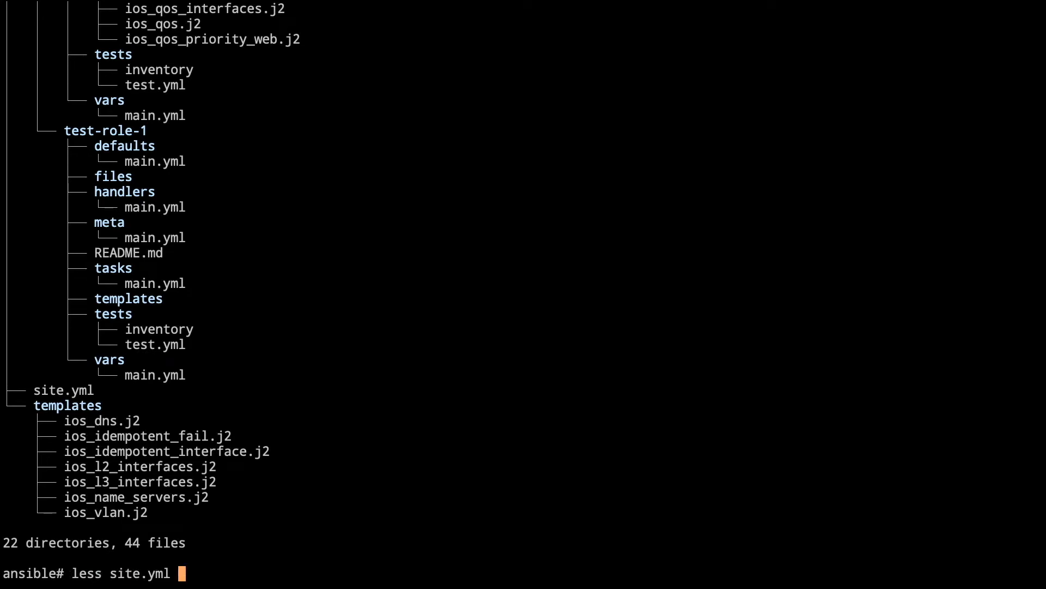
{"action": "key", "text": "Return"}
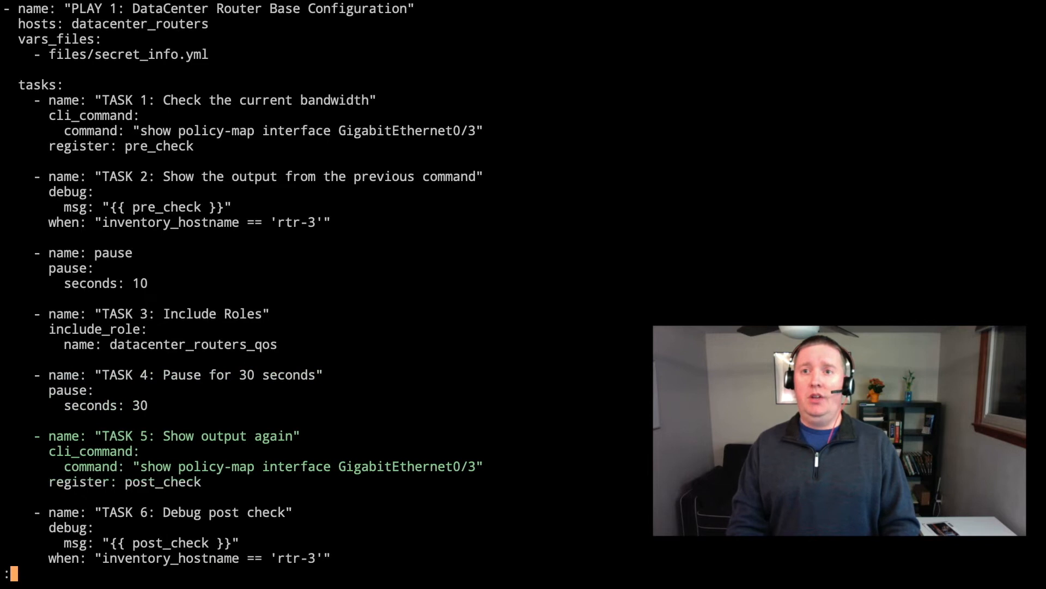
{"action": "scroll", "scroll_direction": "down", "scroll_amount": 3}
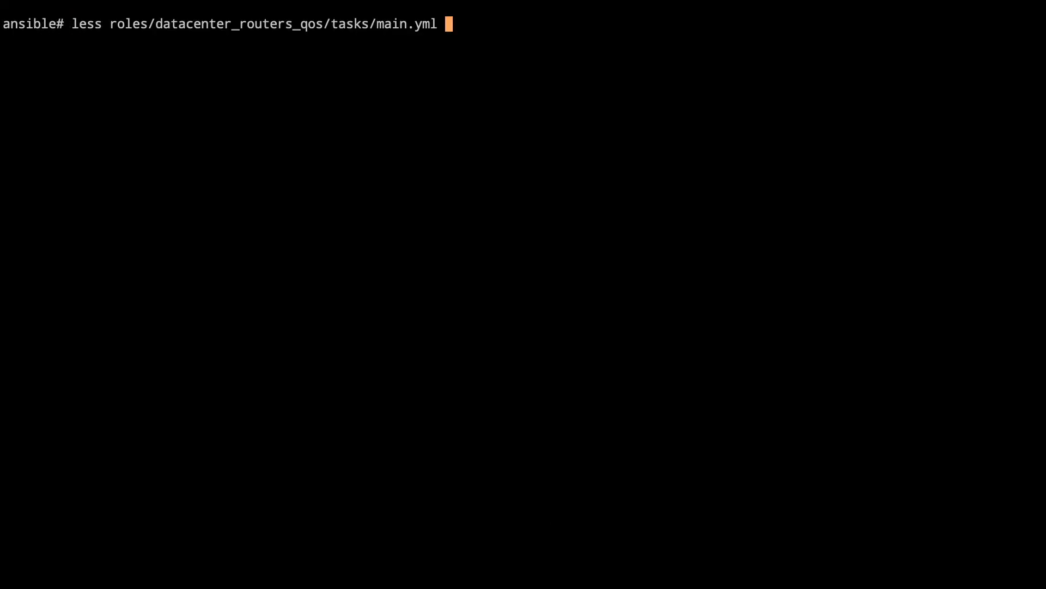
Step: Read the datacenter_routers_qos tasks file with its ACL, class map and interface tasks, then quit
{"action": "key", "text": "Return"}
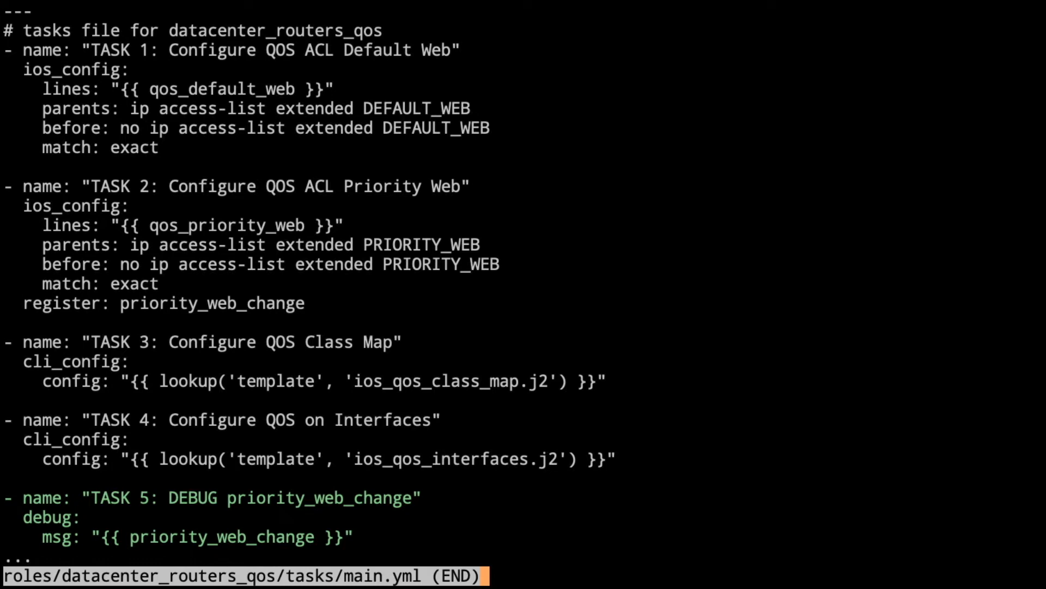
{"action": "key", "text": "q"}
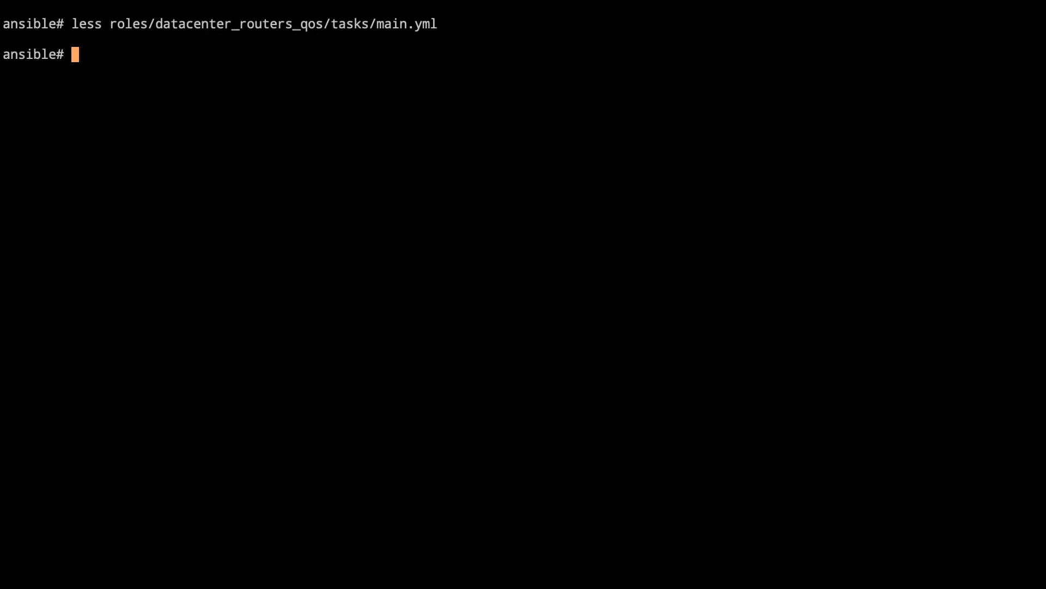
Step: View roles/datacenter_routers_qos/vars/main.yml with its default and priority web ACL entries
{"action": "type", "text": "less roles"}
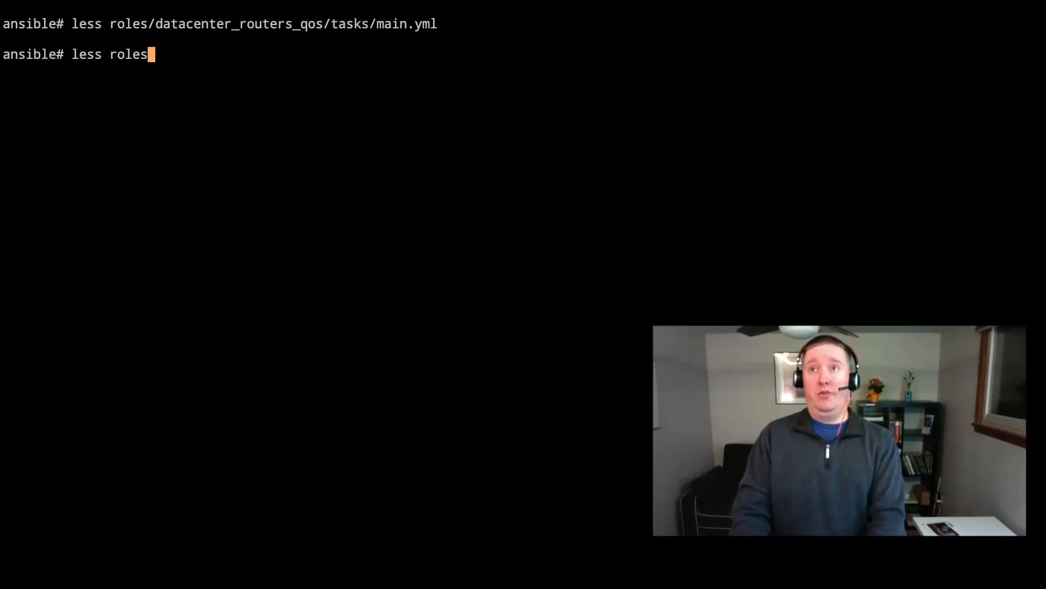
{"action": "type", "text": "/datacenter_routers_qos/"}
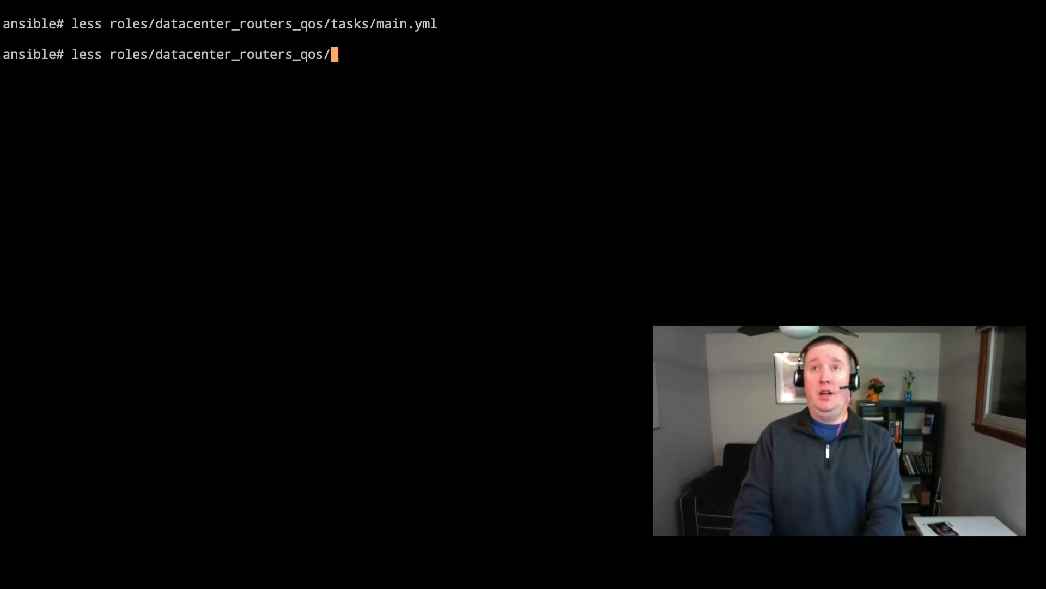
{"action": "type", "text": "vars/main.yml"}
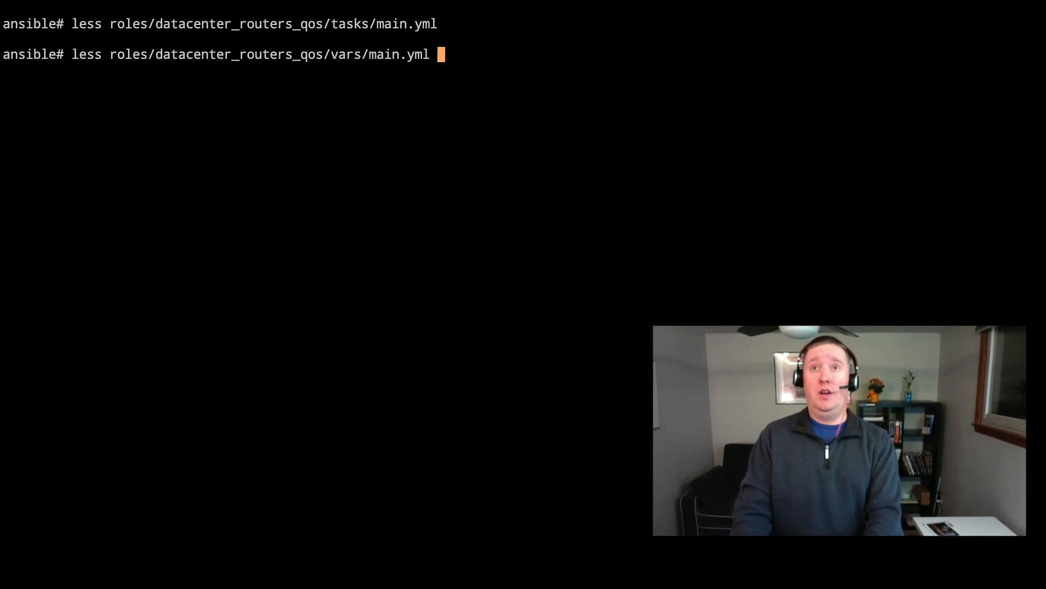
{"action": "key", "text": "Return"}
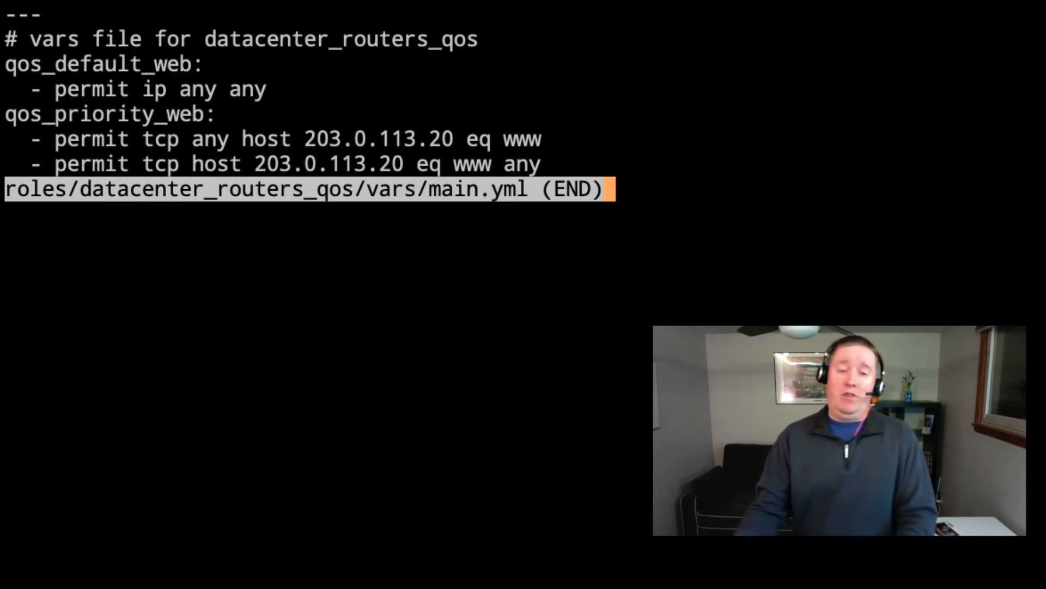
{"action": "key", "text": "q"}
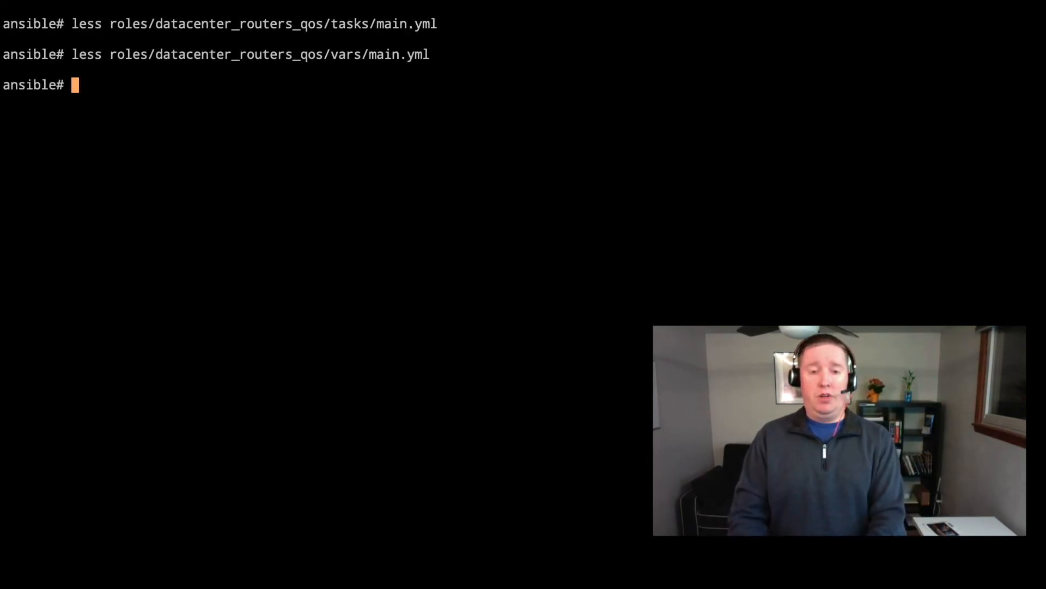
{"action": "type", "text": "vi roles"}
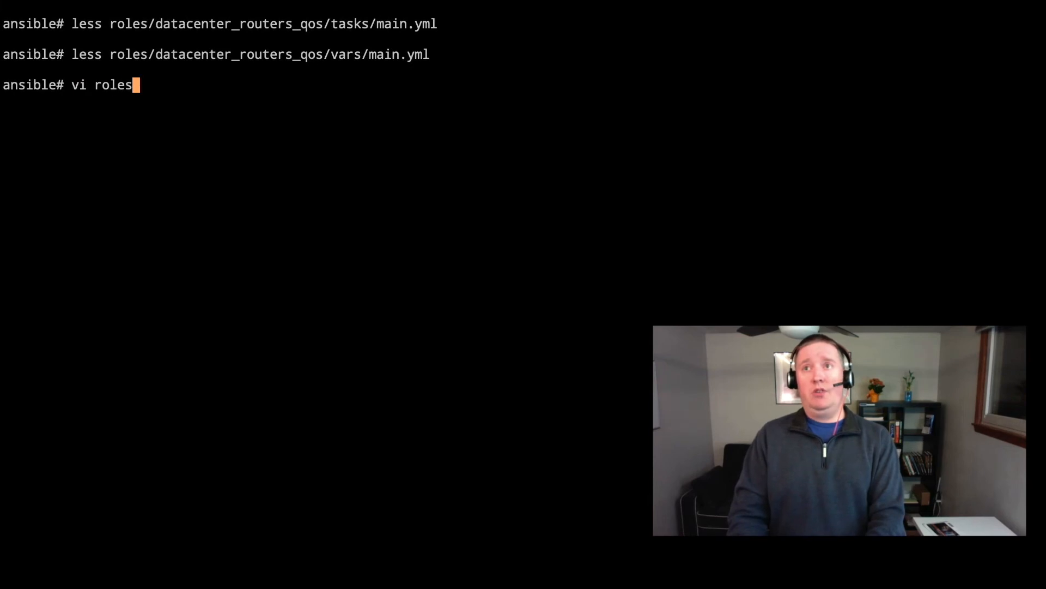
Step: In vi, change both priority web ACL ports from www to 8000 and save with :wq
{"action": "type", "text": "/datacenter_routers_qos/"}
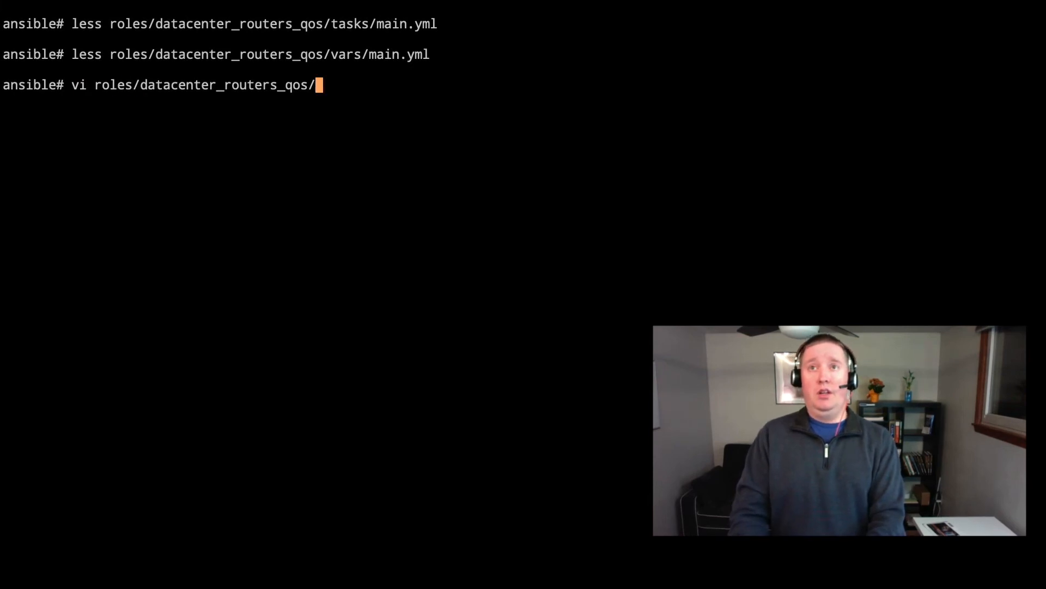
{"action": "type", "text": "vars/main"}
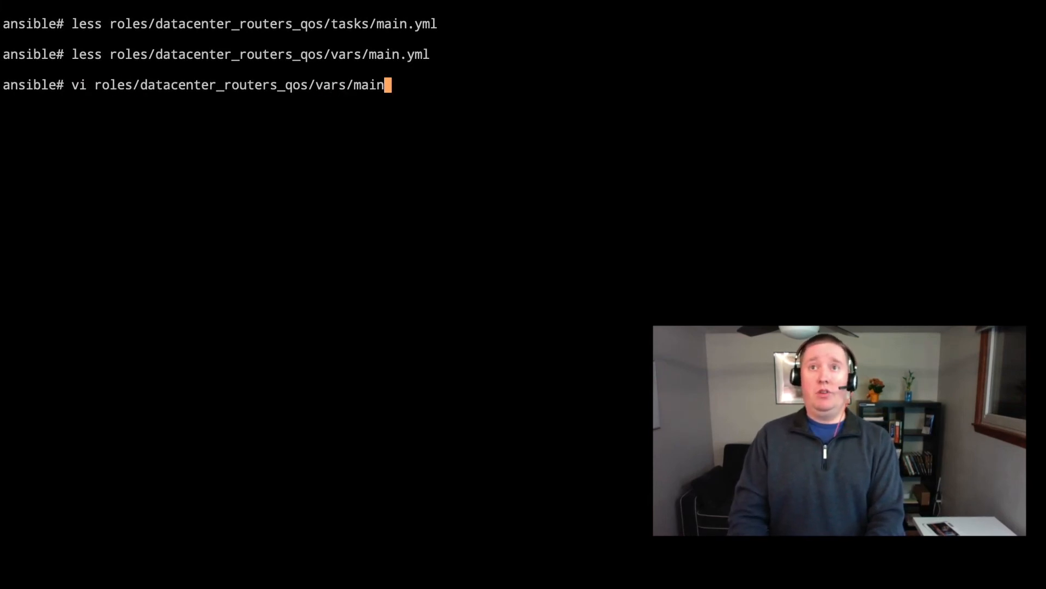
{"action": "key", "text": "Return"}
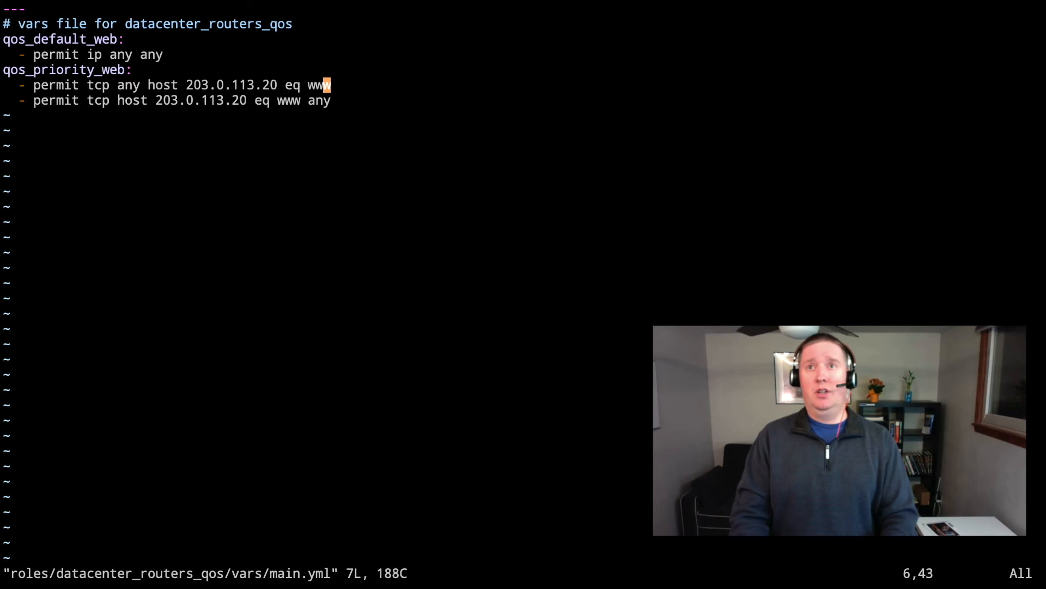
{"action": "key", "text": "i"}
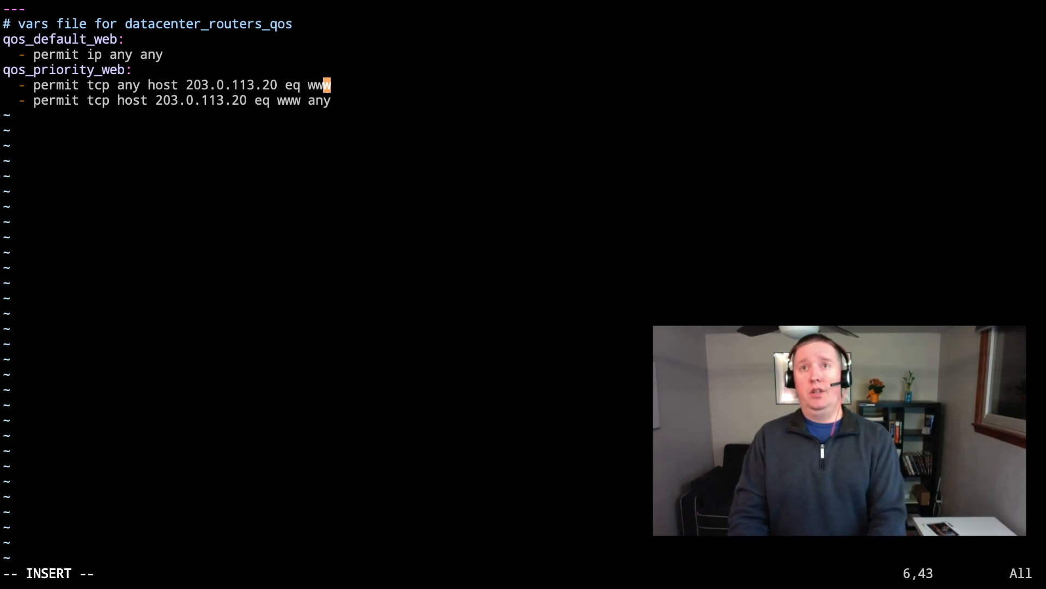
{"action": "key", "text": "BackSpace"}
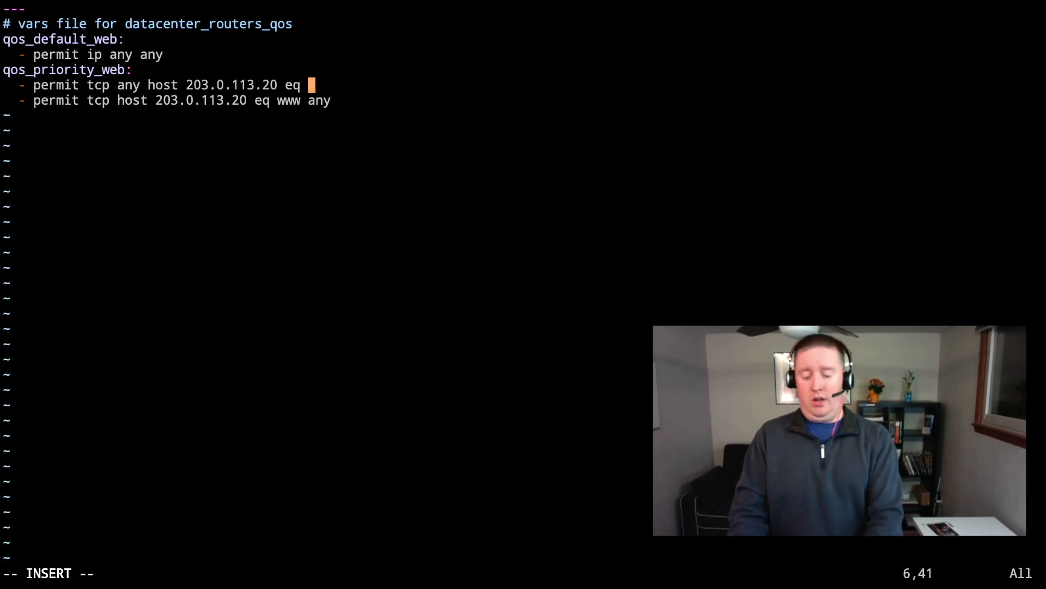
{"action": "type", "text": "8000"}
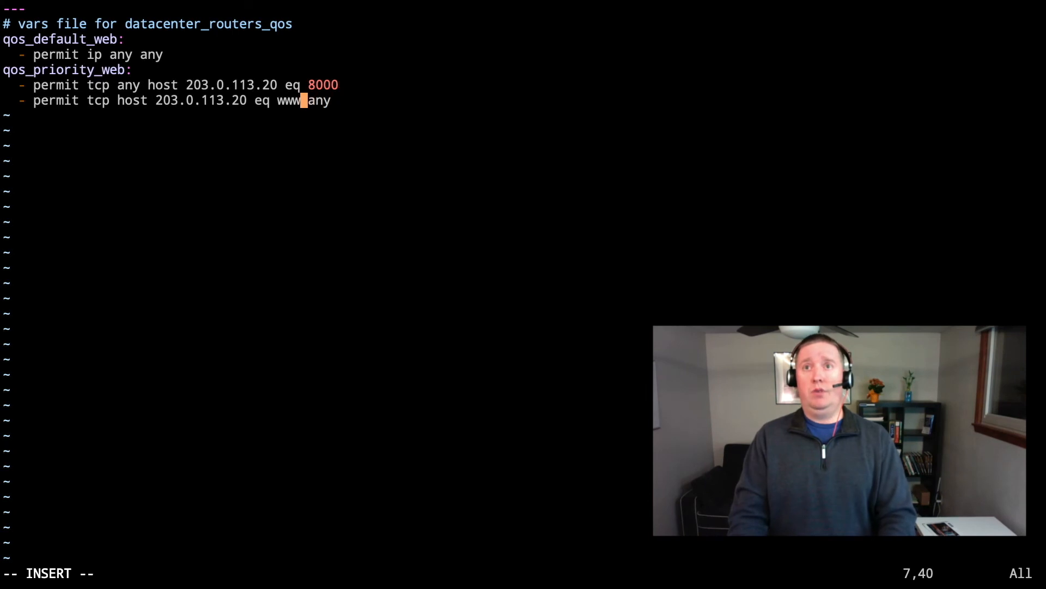
{"action": "type", "text": "8000"}
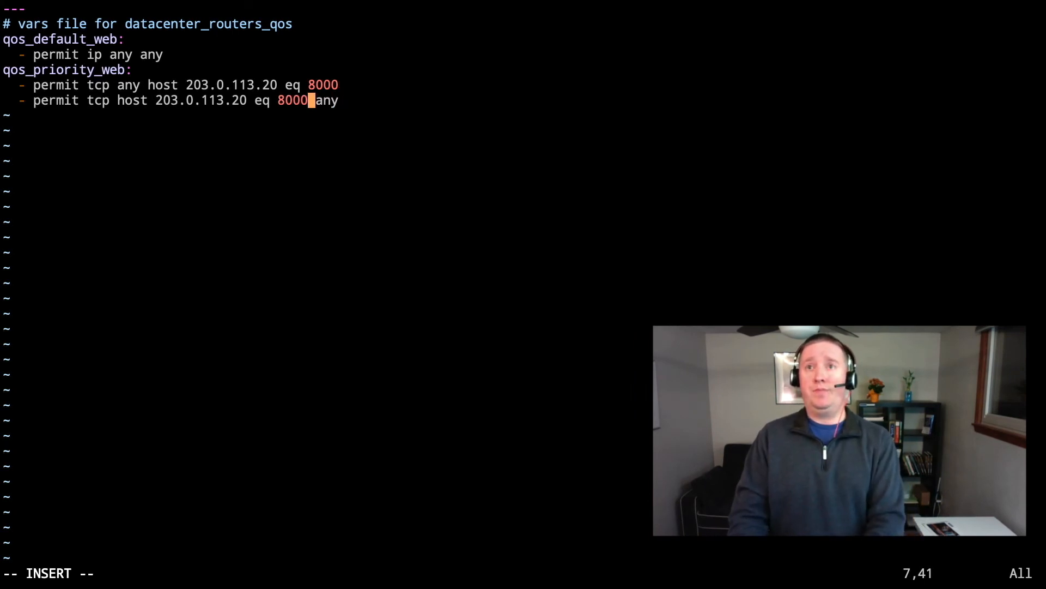
{"action": "type", "text": ":wq"}
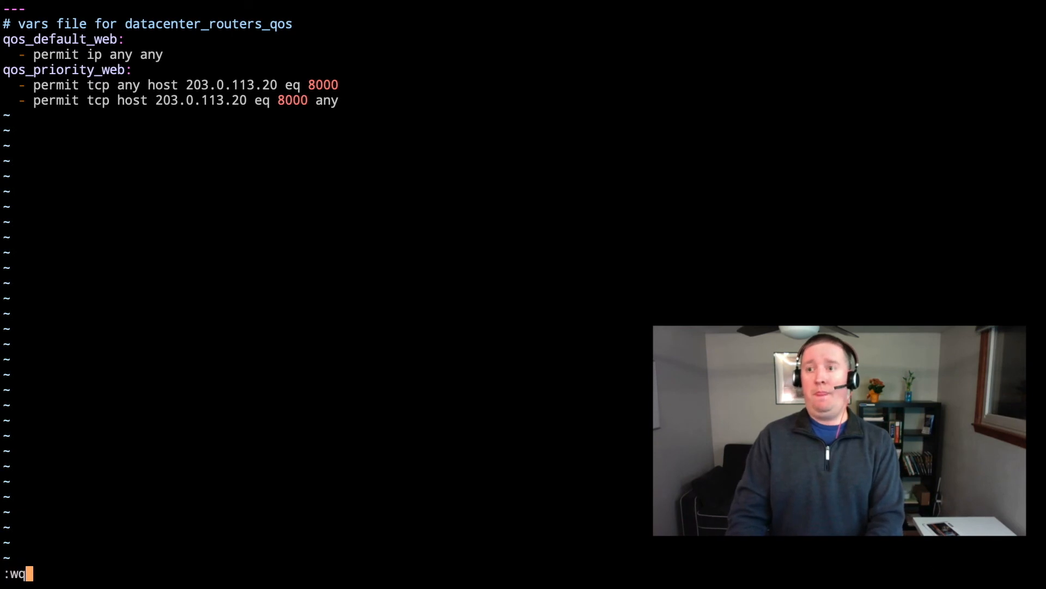
{"action": "key", "text": "Return"}
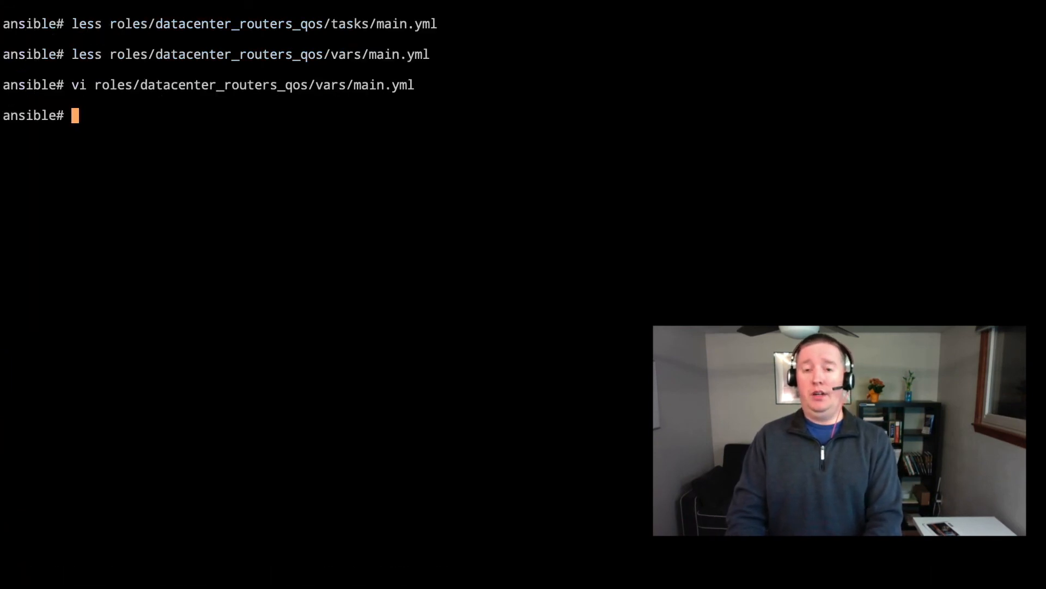
Step: Run ansible-playbook site.yml --ask-vault-pass
{"action": "type", "text": "ansible-playbook"}
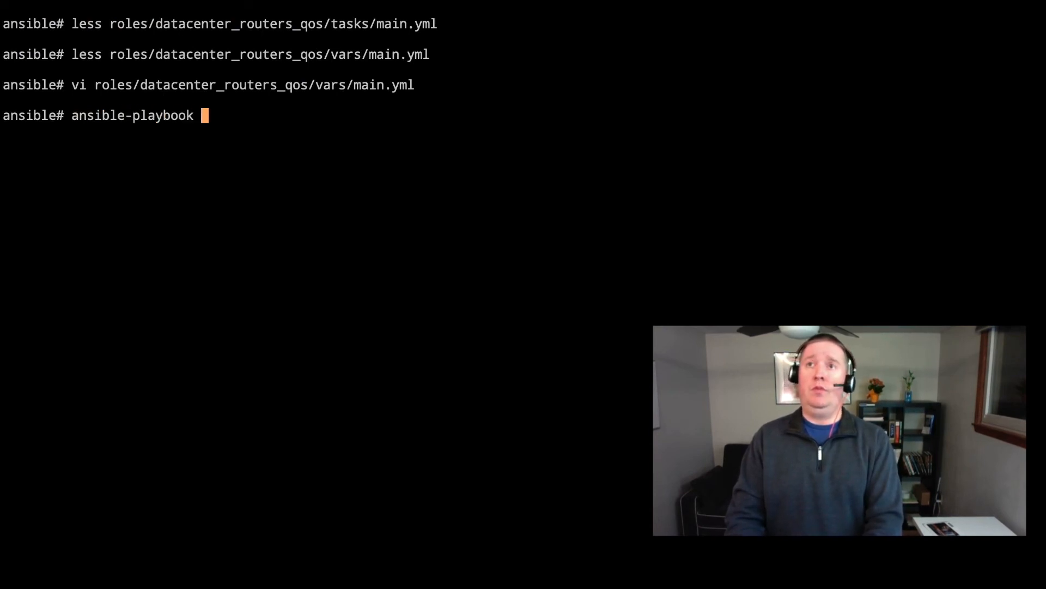
{"action": "type", "text": "sites"}
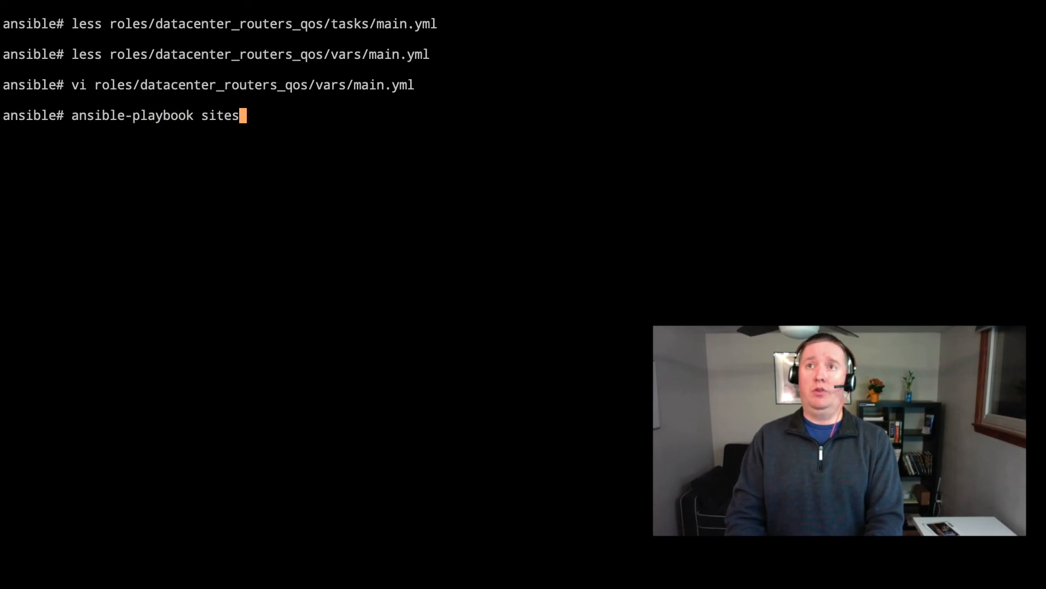
{"action": "type", "text": ".yml"}
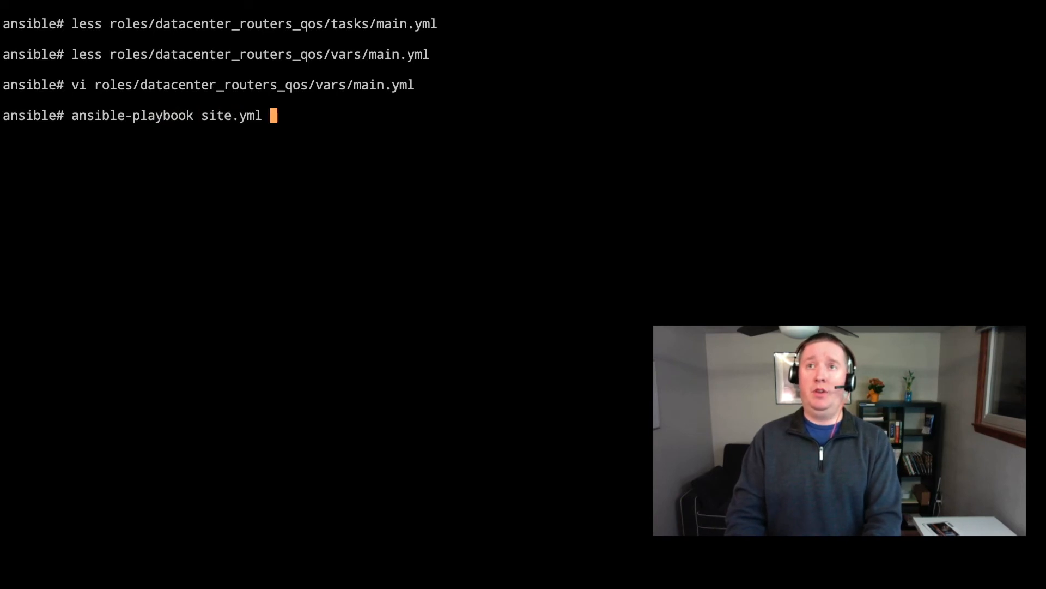
{"action": "type", "text": "--ask-vault-"}
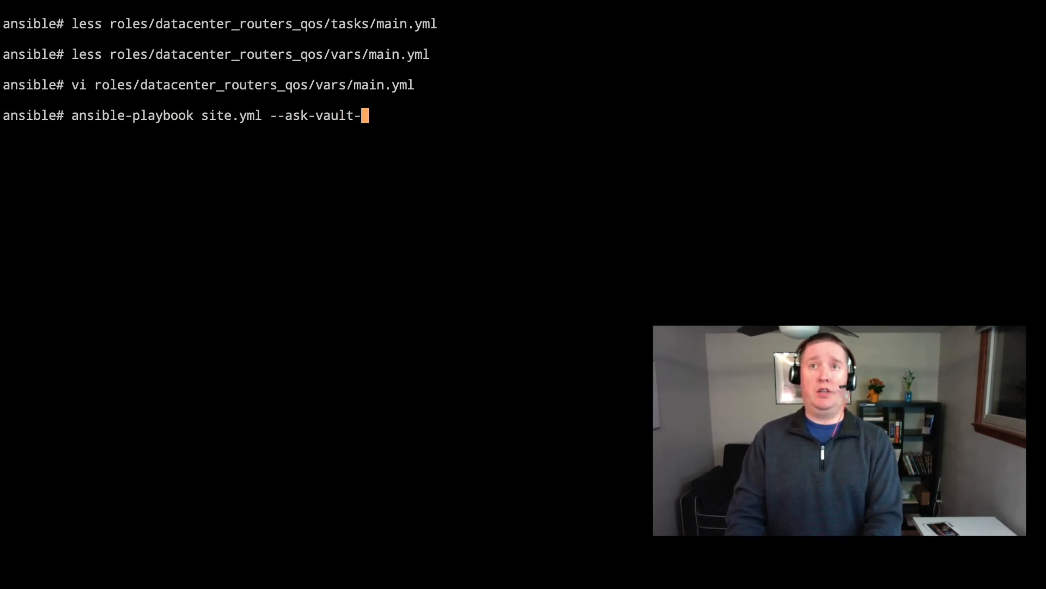
{"action": "key", "text": "Return"}
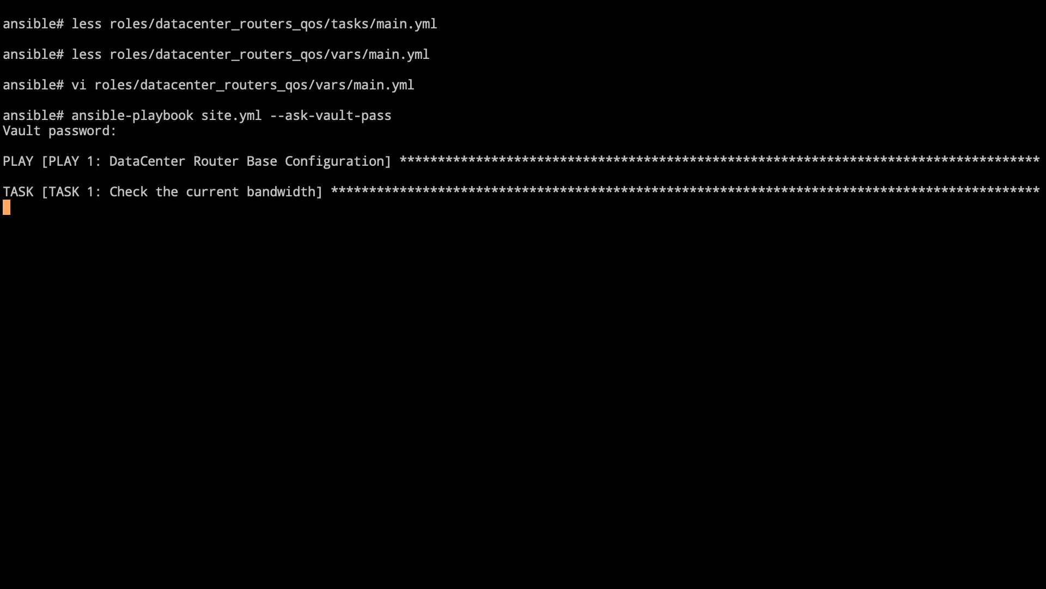
Step: Continue the run and follow the port-8000 PRIORITY_WEB ACL being applied to four routers
{"action": "key", "text": "Return"}
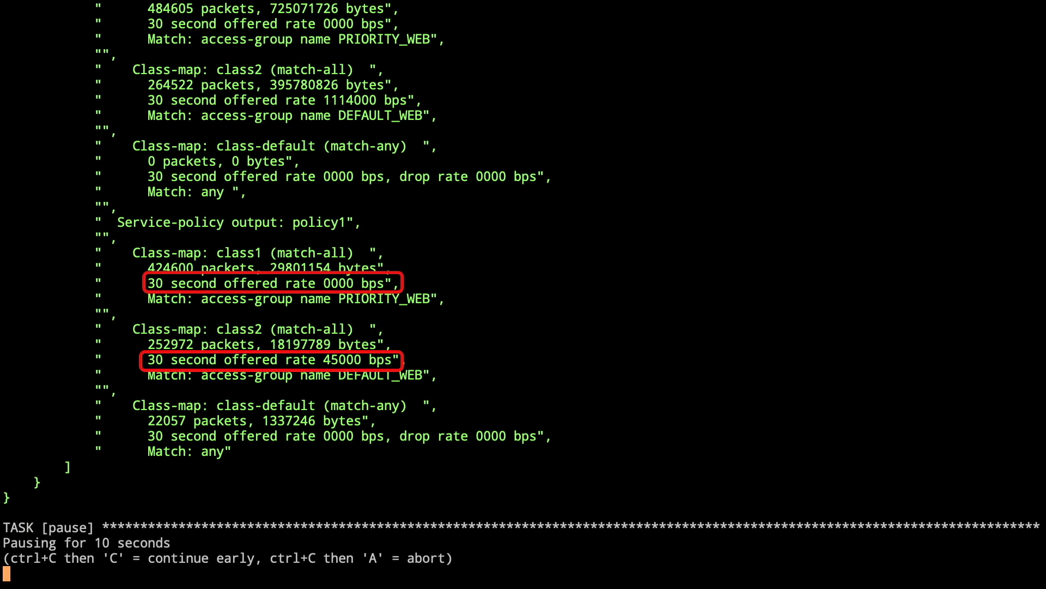
{"action": "scroll", "scroll_direction": "down", "scroll_amount": 3}
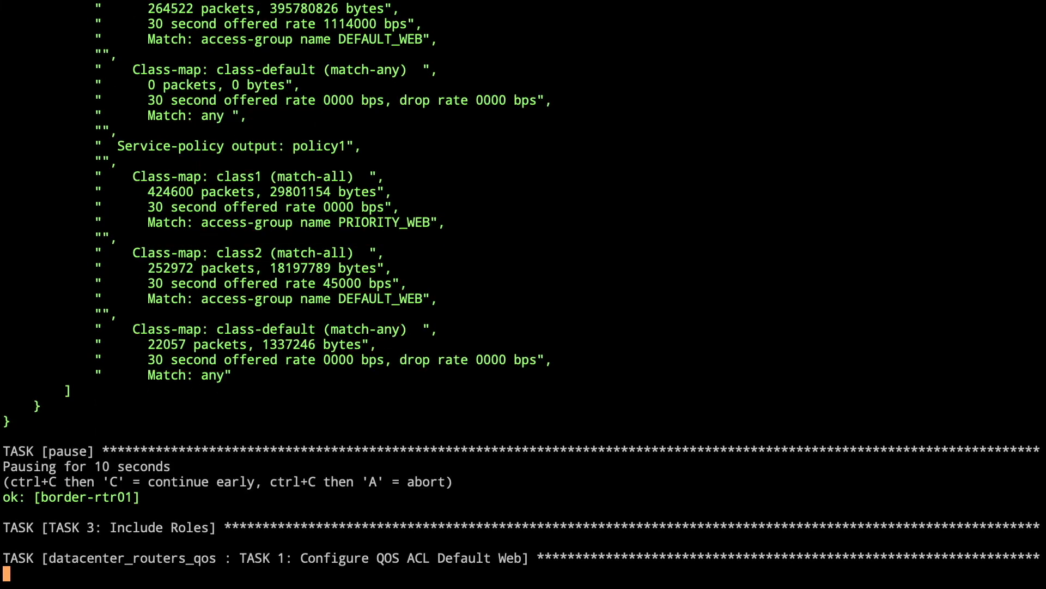
{"action": "scroll", "scroll_direction": "down", "scroll_amount": 3}
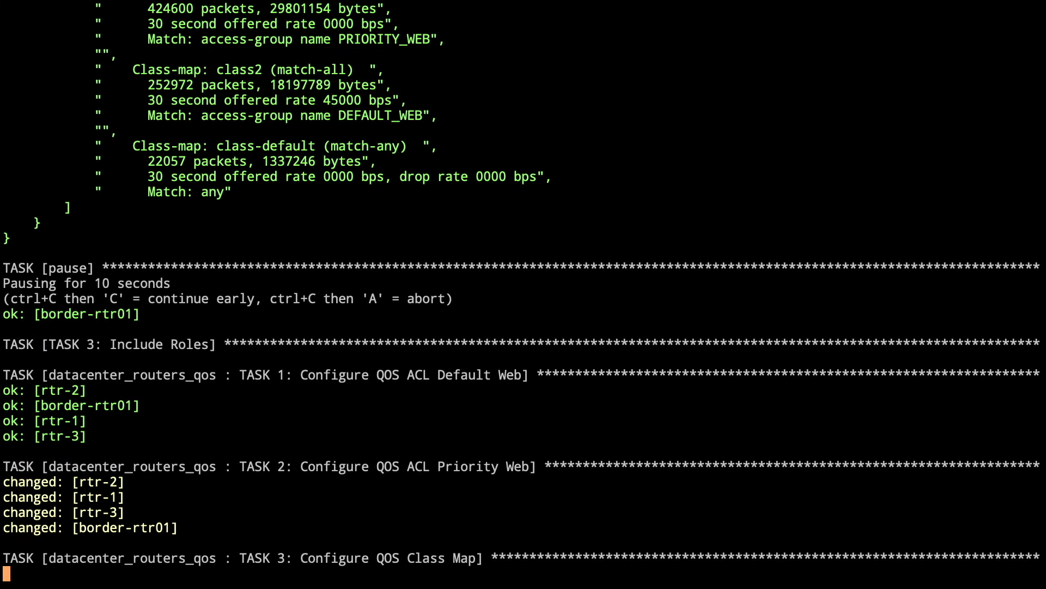
{"action": "scroll", "scroll_direction": "down", "scroll_amount": 3}
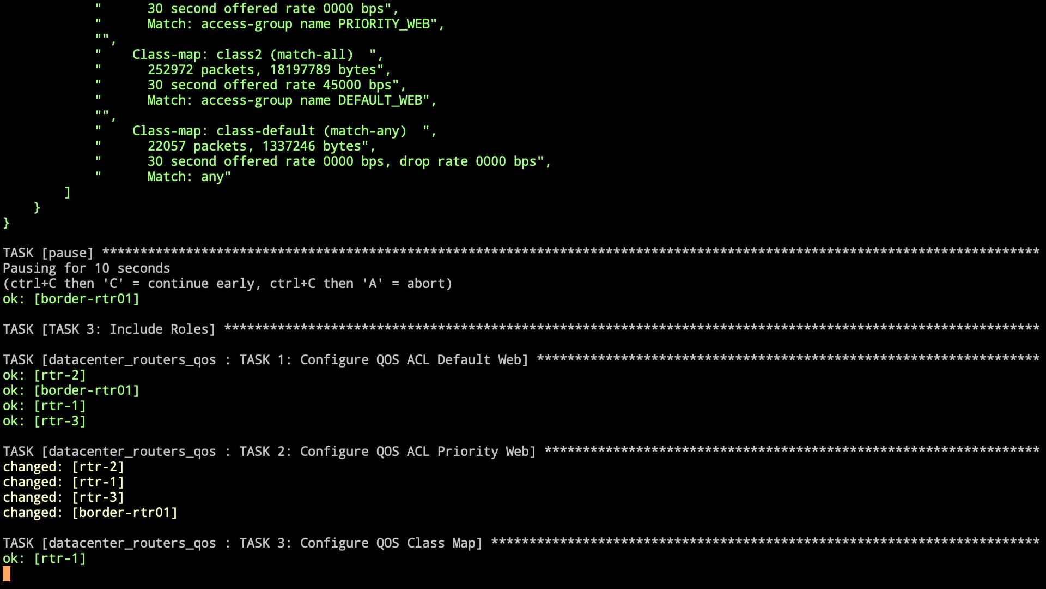
{"action": "scroll", "scroll_direction": "down", "scroll_amount": 3}
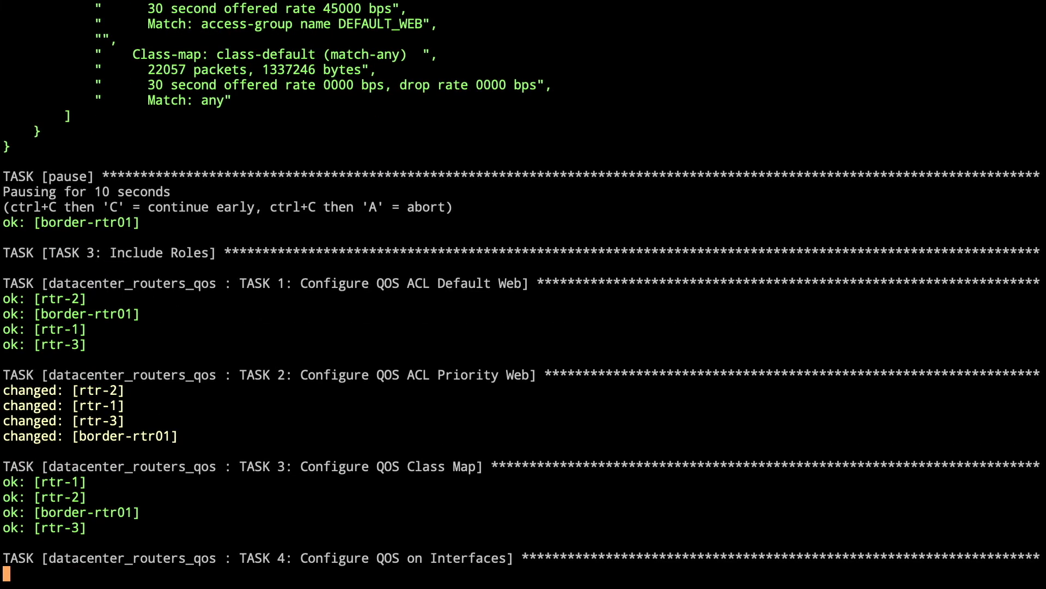
{"action": "scroll", "scroll_direction": "down", "scroll_amount": 3}
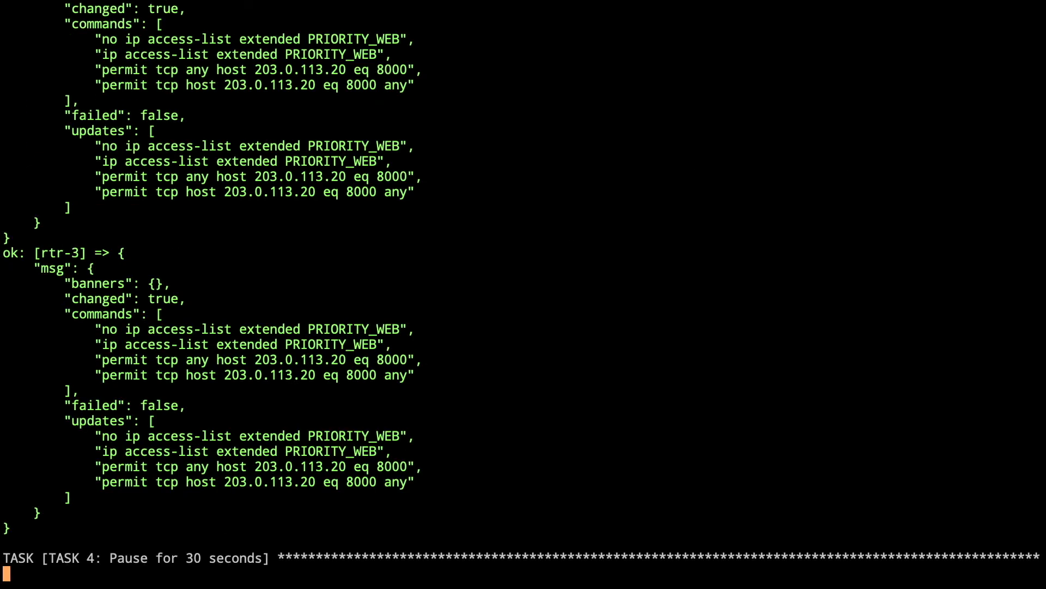
Step: Scroll the post-check and recap: priority web 35000 bps, default web 12000 bps, no failures
{"action": "scroll", "scroll_direction": "down", "scroll_amount": 3}
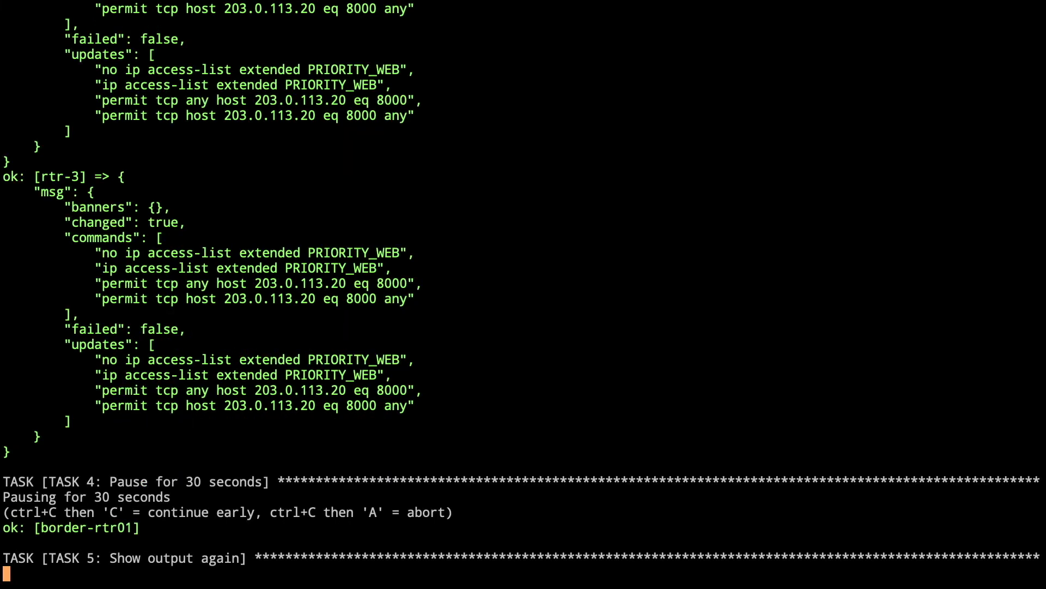
{"action": "scroll", "scroll_direction": "down", "scroll_amount": 3}
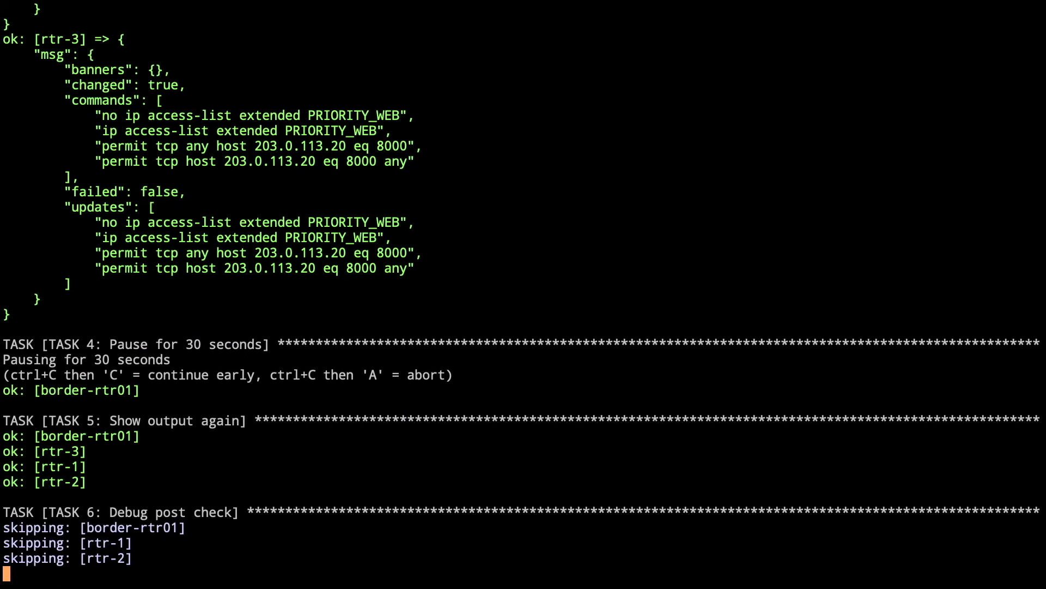
{"action": "scroll", "scroll_direction": "down", "scroll_amount": 3}
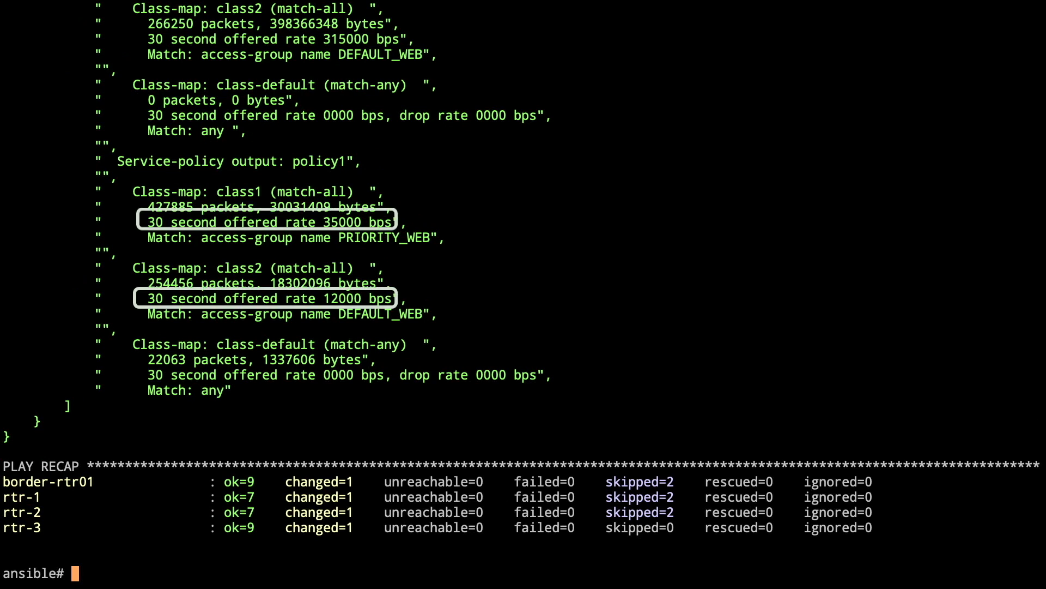